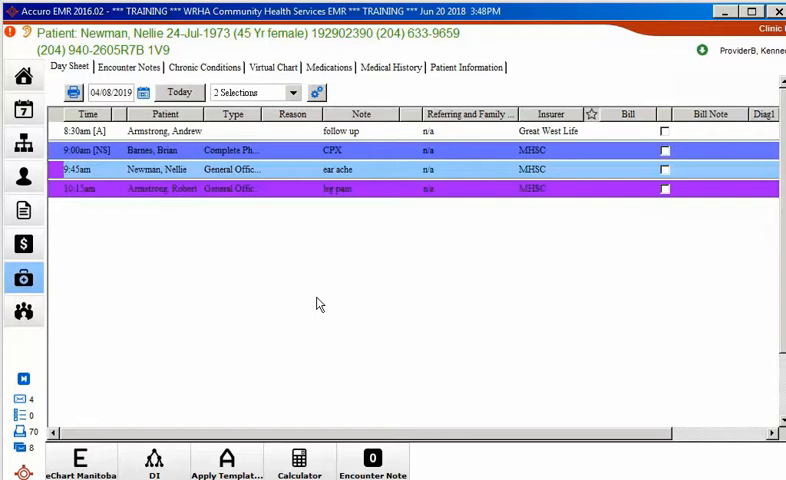
# Show ProviderB Kennedy's Monday, April 8, 2019 bookings in the scheduler, with extra provider columns
pyautogui.click(23, 107)
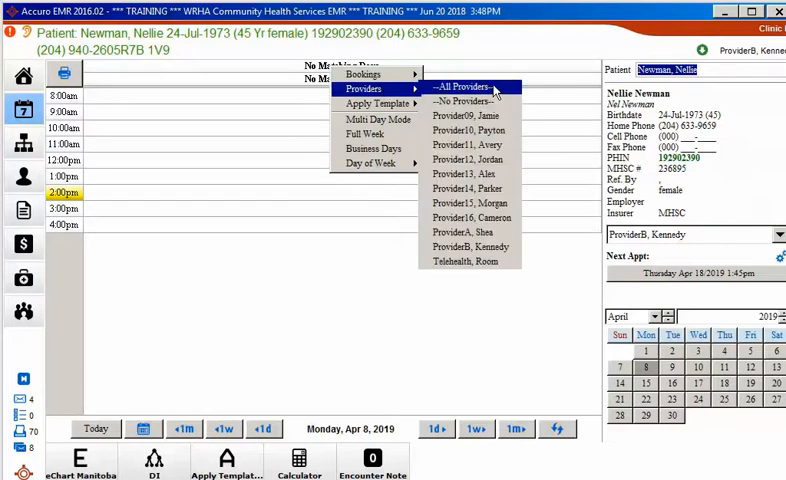
pyautogui.click(466, 247)
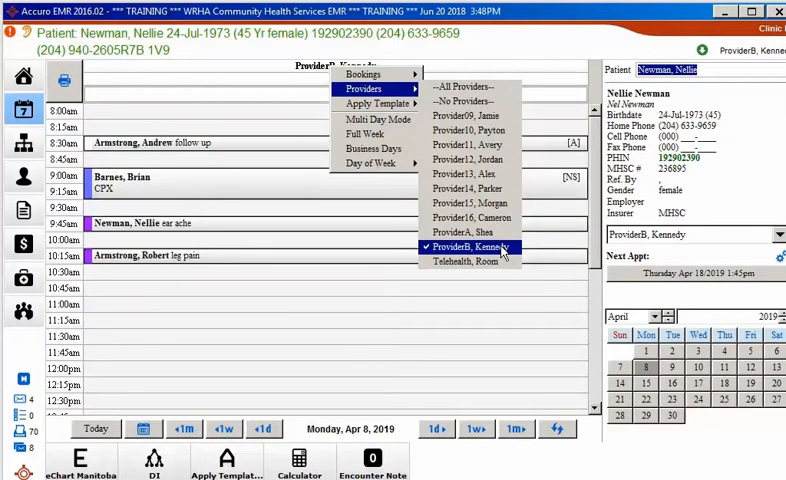
pyautogui.click(469, 247)
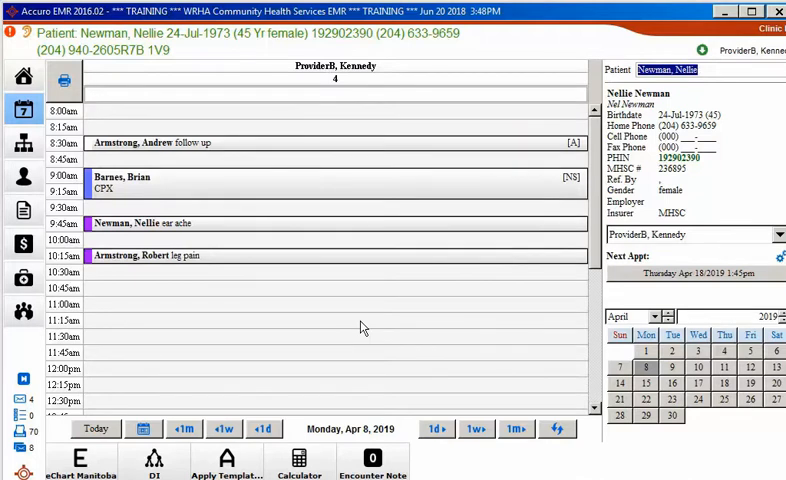
pyautogui.moveTo(358, 262)
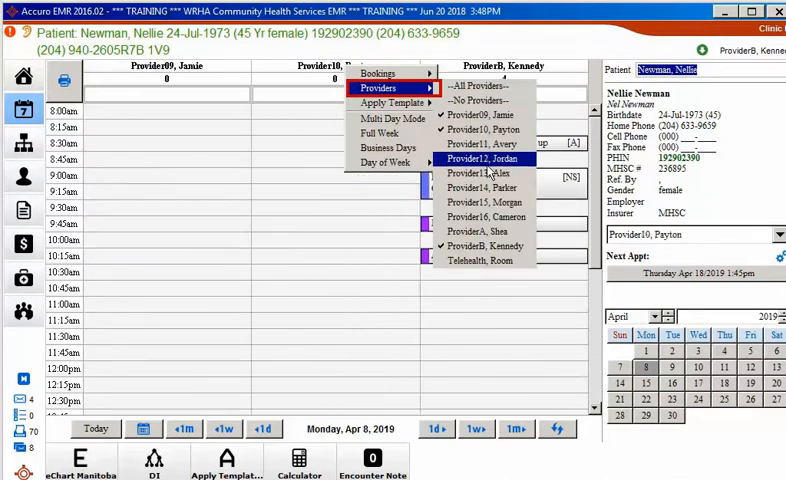
# Add a provider column so Jamie, Payton, Jordan and Kennedy display side by side
pyautogui.click(481, 158)
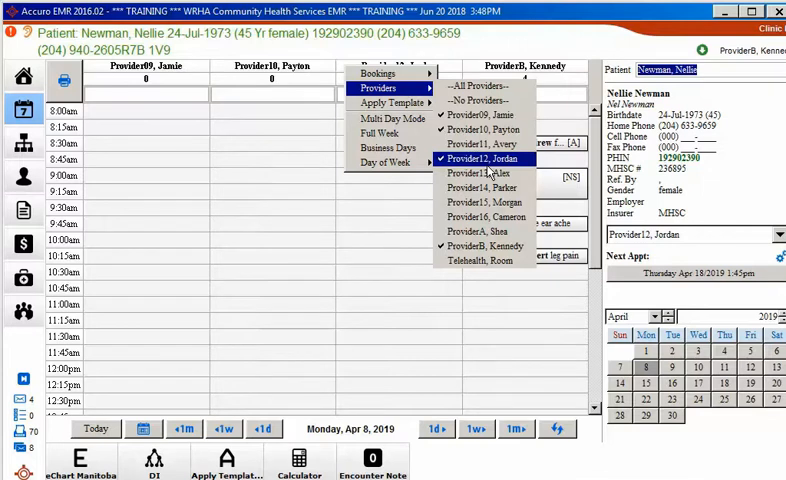
pyautogui.click(478, 158)
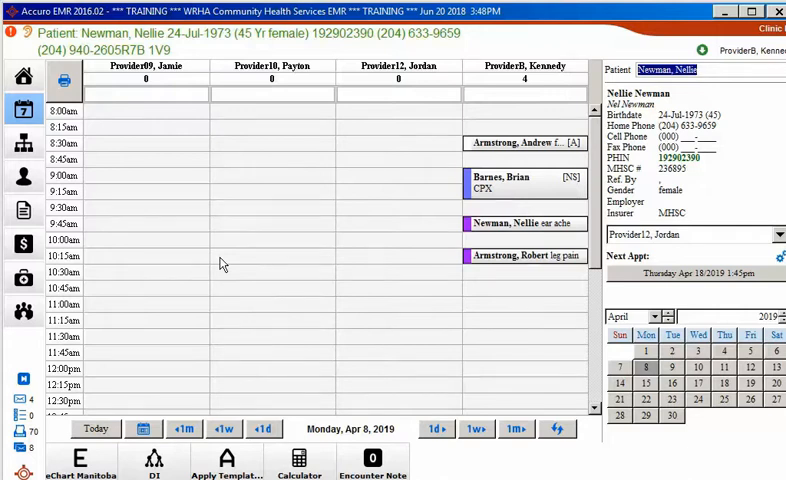
pyautogui.moveTo(221, 217)
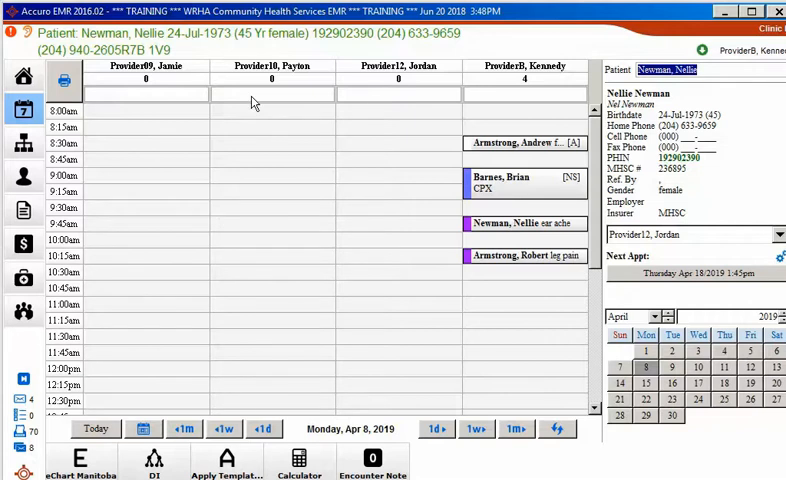
# Review ProviderB Kennedy's Business Days week, then return to the April 8 day sheet
pyautogui.rightClick(270, 80)
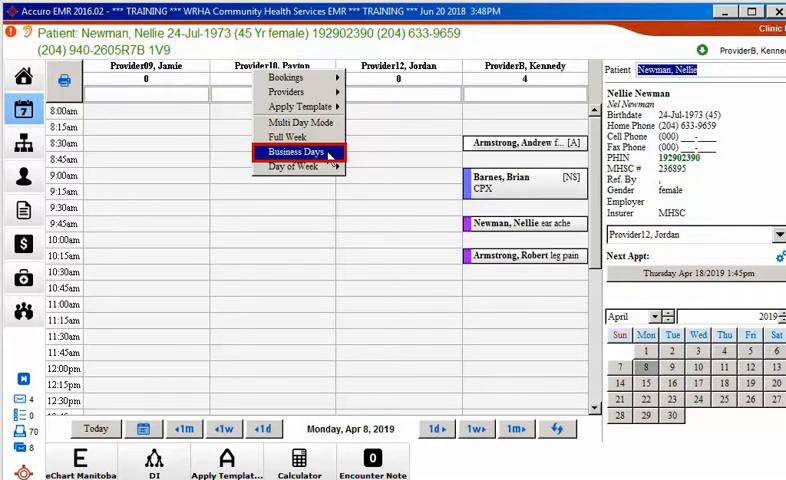
pyautogui.click(297, 152)
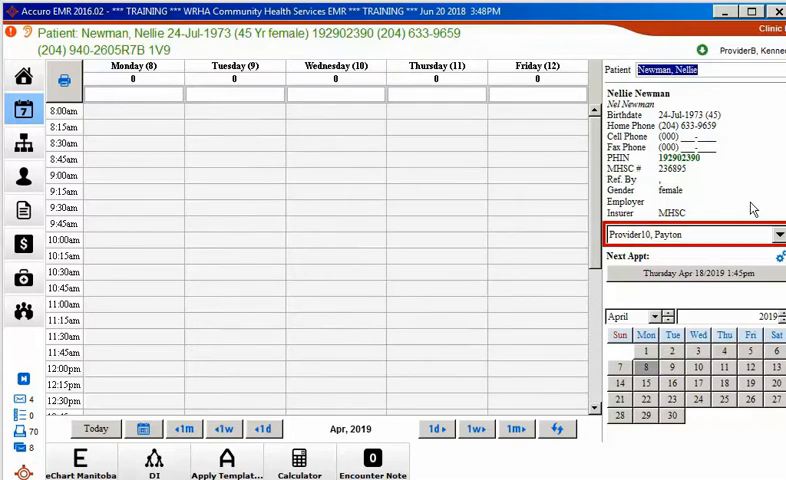
pyautogui.click(775, 234)
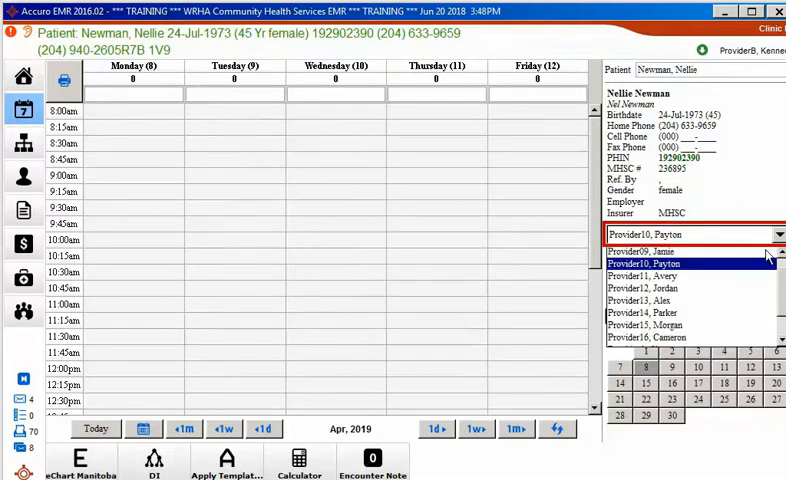
pyautogui.scroll(-3)
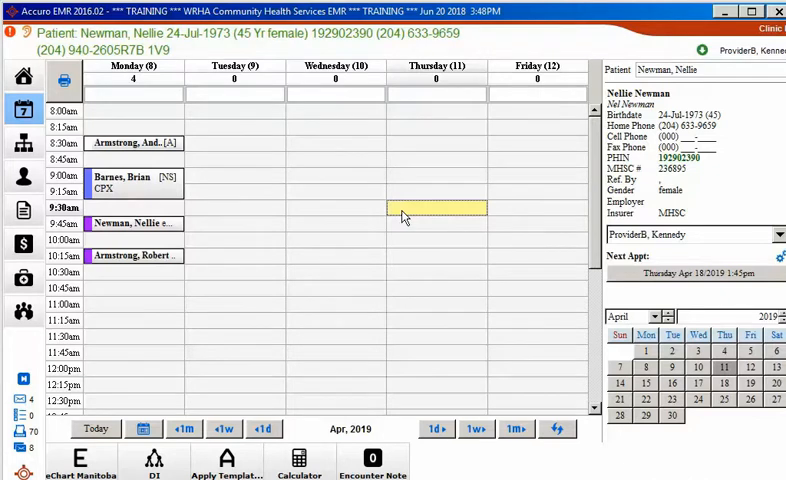
pyautogui.click(775, 235)
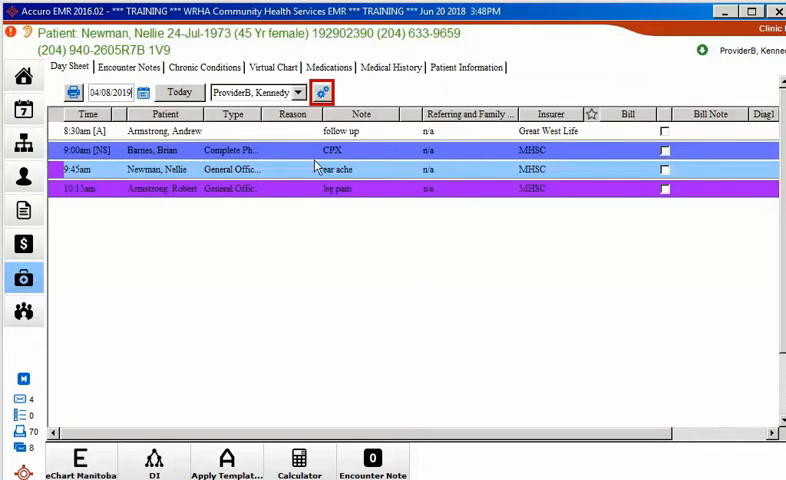
# Enable multi-provider day sheet filtering and add ProviderA Shea beside ProviderB Kennedy
pyautogui.click(322, 92)
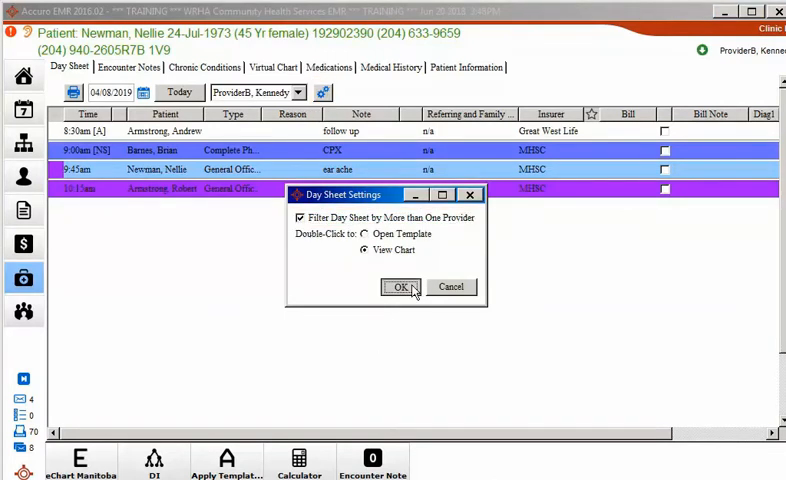
pyautogui.click(397, 287)
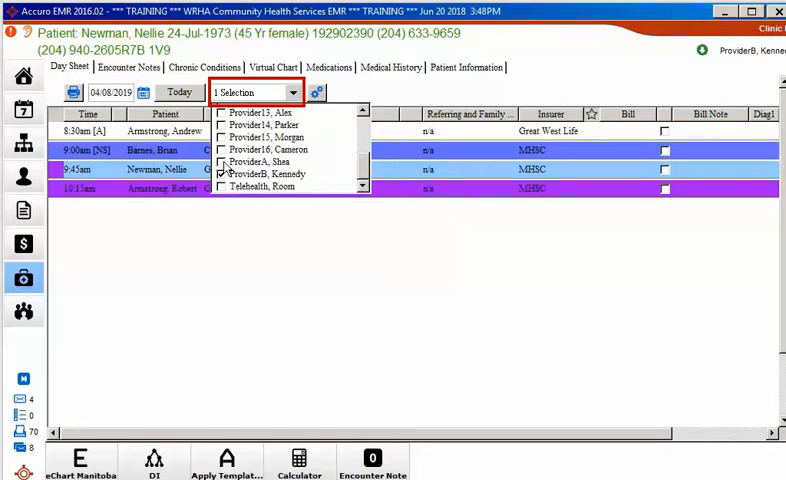
pyautogui.click(223, 161)
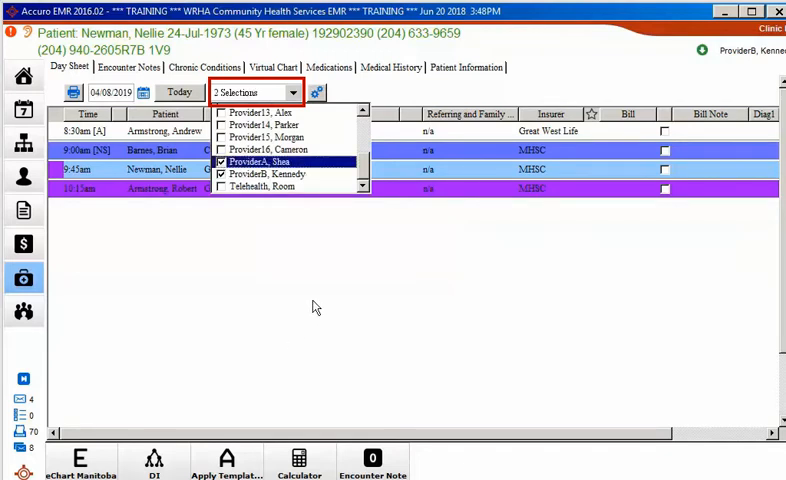
pyautogui.click(253, 92)
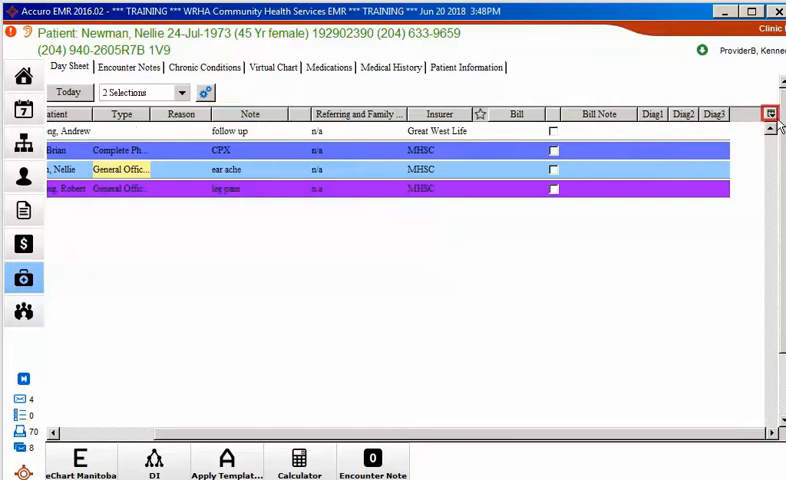
# Open the day sheet's column chooser listing Time, Physician, Patient and Diag1–3
pyautogui.click(769, 113)
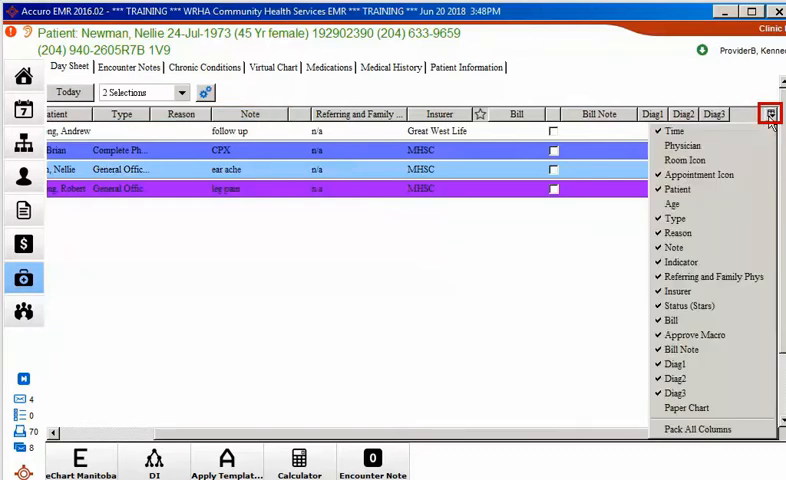
pyautogui.moveTo(706, 160)
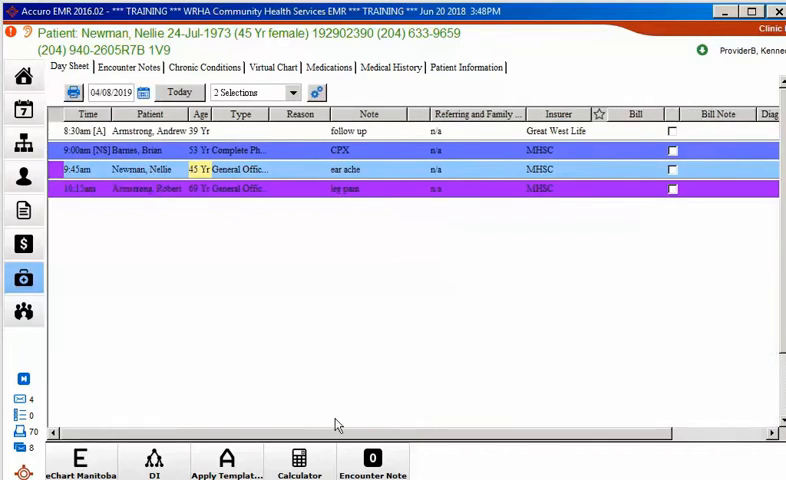
pyautogui.moveTo(334, 377)
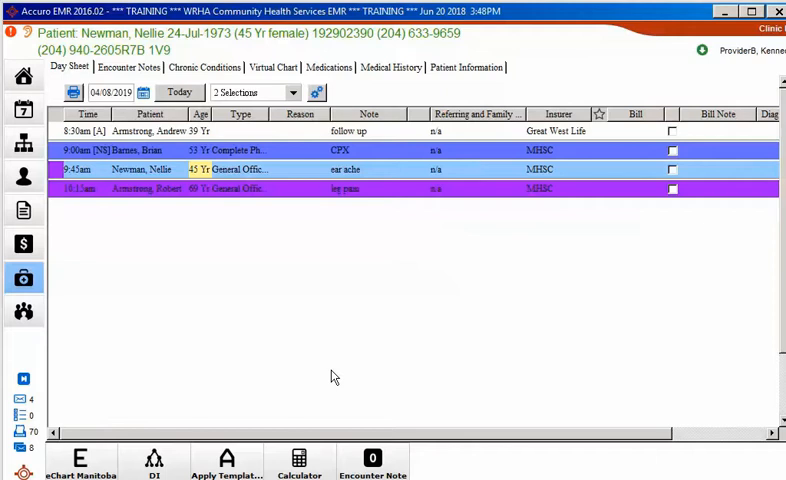
pyautogui.click(150, 150)
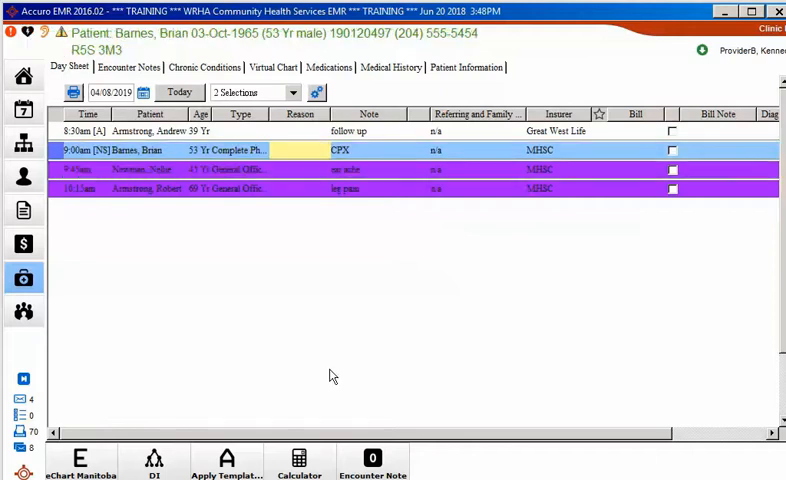
pyautogui.moveTo(283, 291)
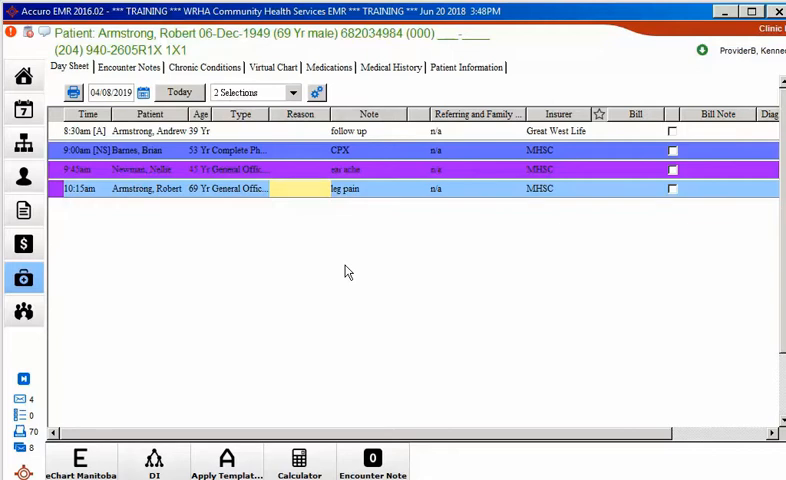
pyautogui.moveTo(135, 230)
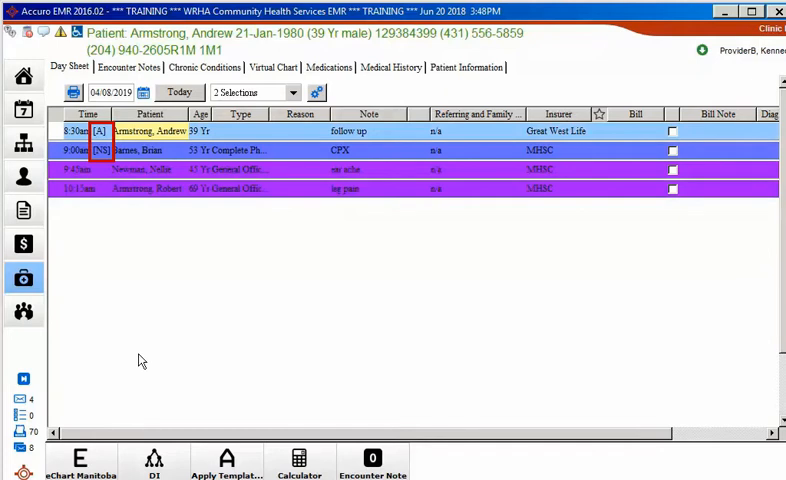
pyautogui.click(145, 150)
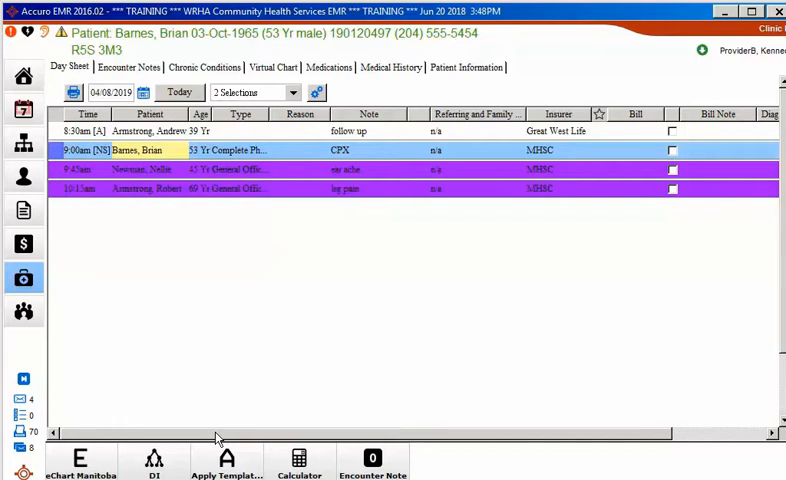
pyautogui.click(23, 108)
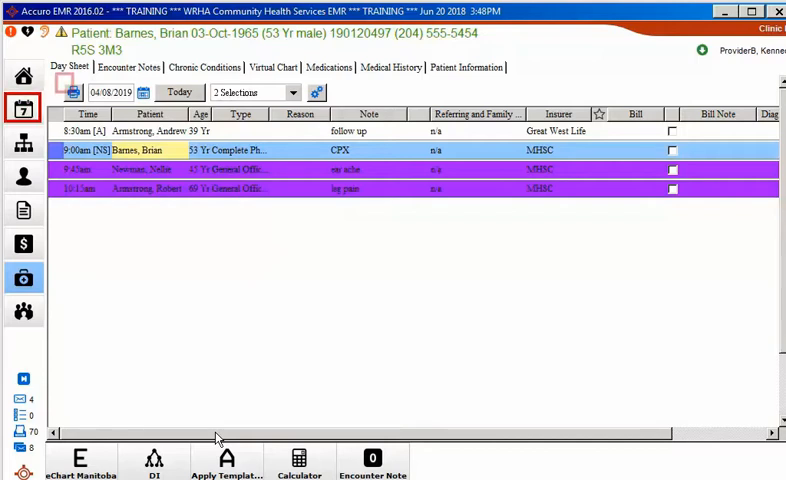
pyautogui.click(23, 110)
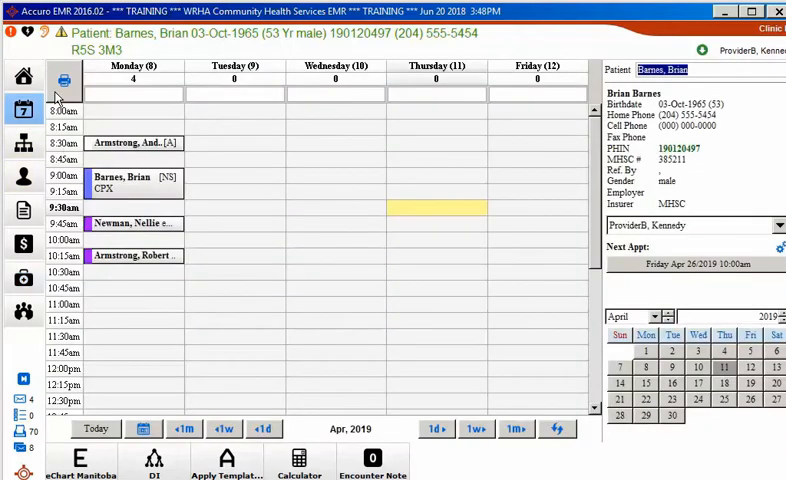
pyautogui.click(64, 80)
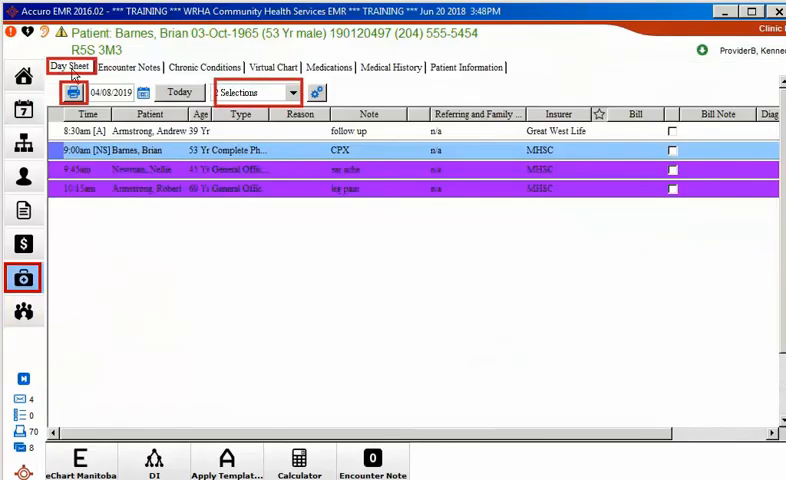
pyautogui.click(253, 92)
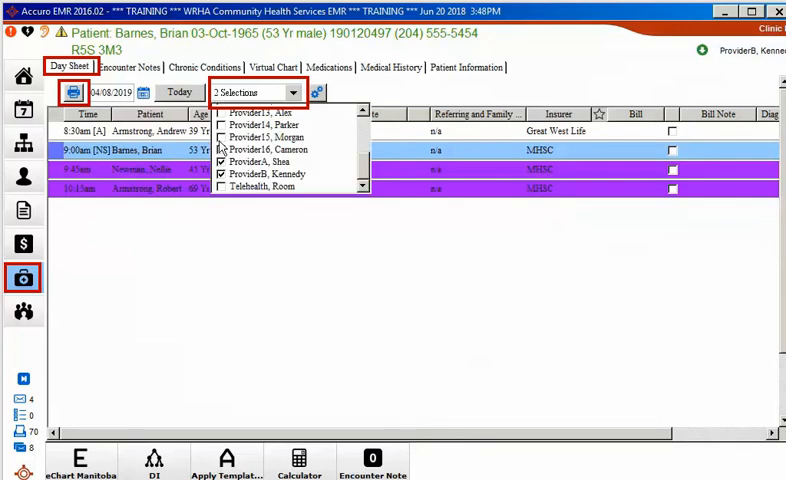
pyautogui.click(222, 125)
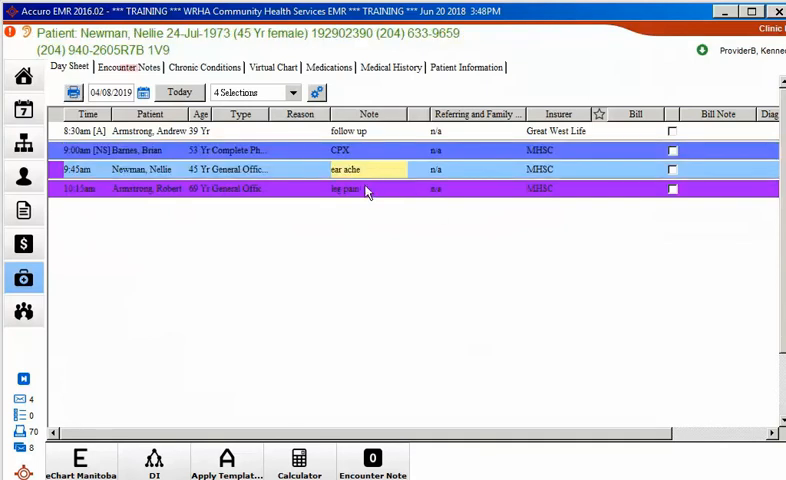
pyautogui.click(130, 66)
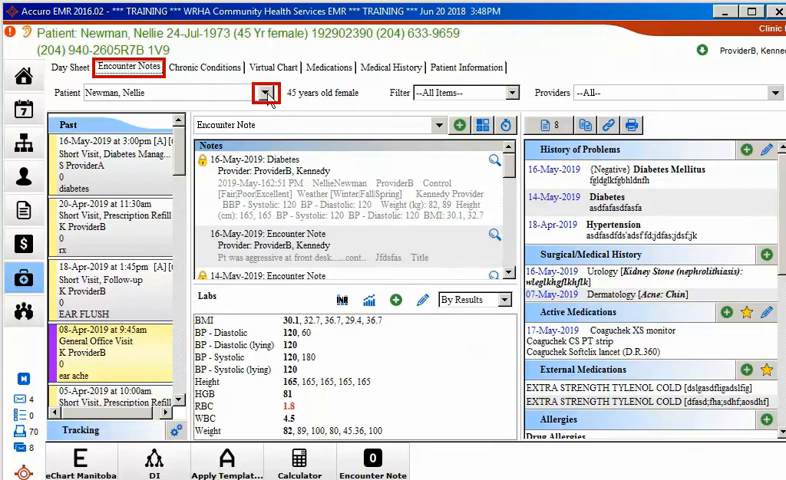
pyautogui.click(266, 92)
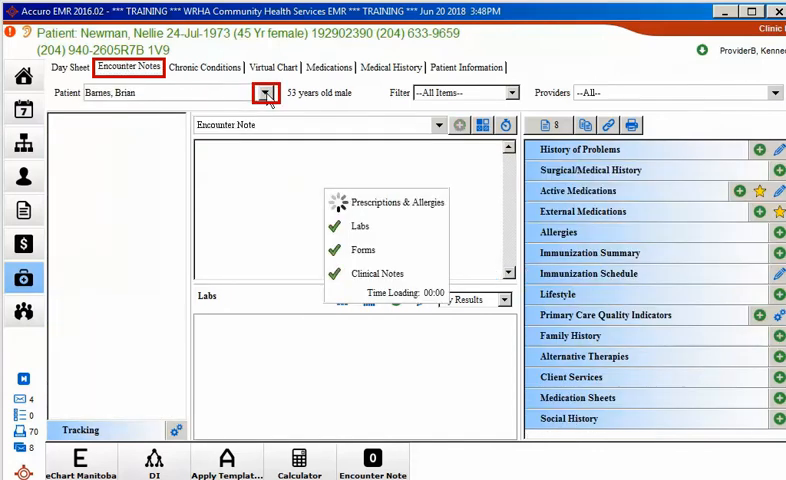
pyautogui.click(264, 92)
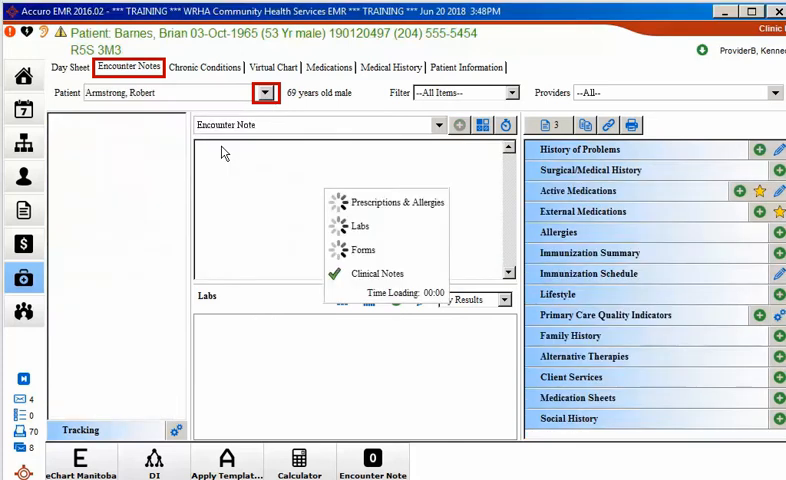